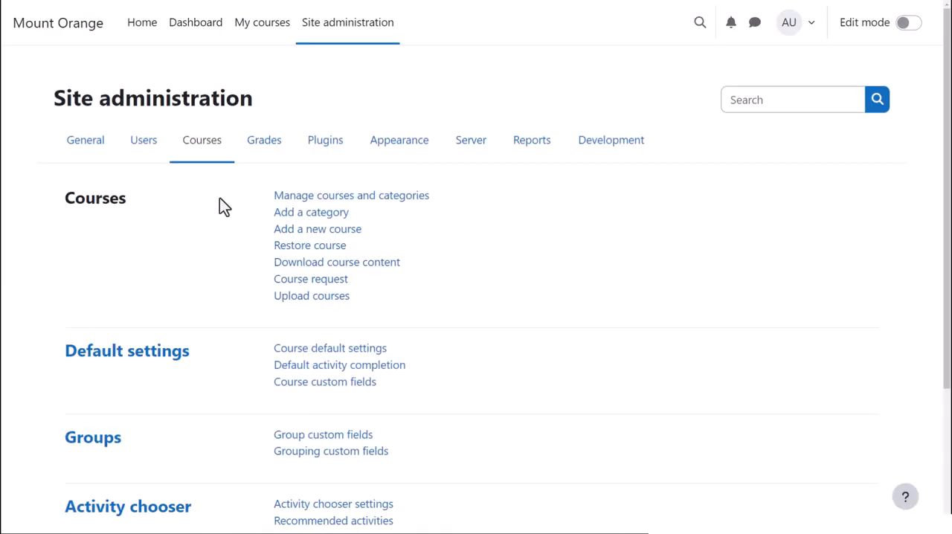
{"action": "mouse_move", "coordinate": [239, 186]}
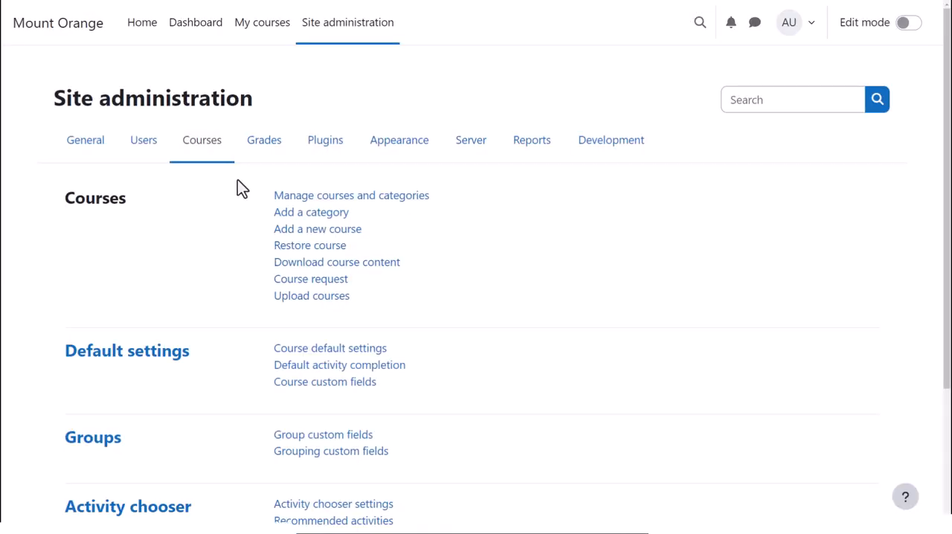
{"action": "mouse_move", "coordinate": [309, 246]}
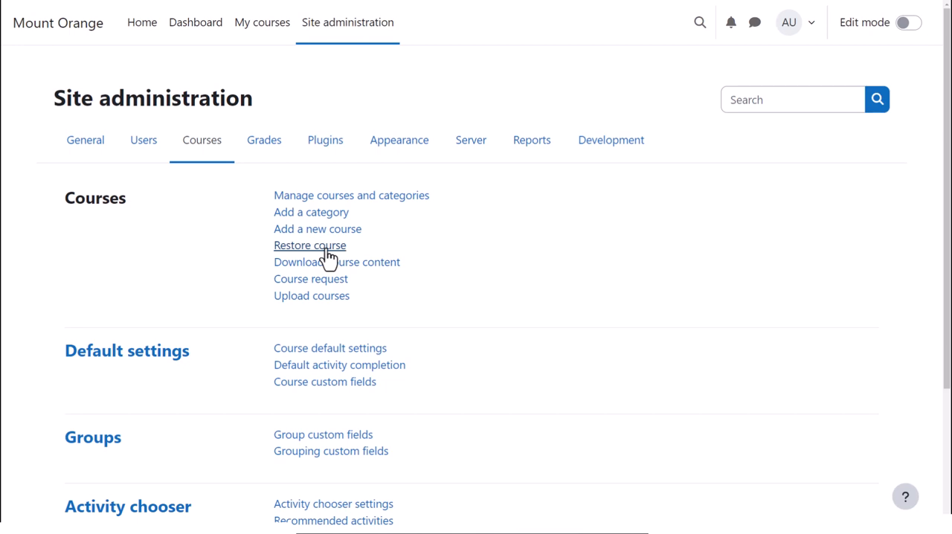
- Upload the Language Studies .mbz backup file into the course restore import form
{"action": "left_click", "coordinate": [310, 245]}
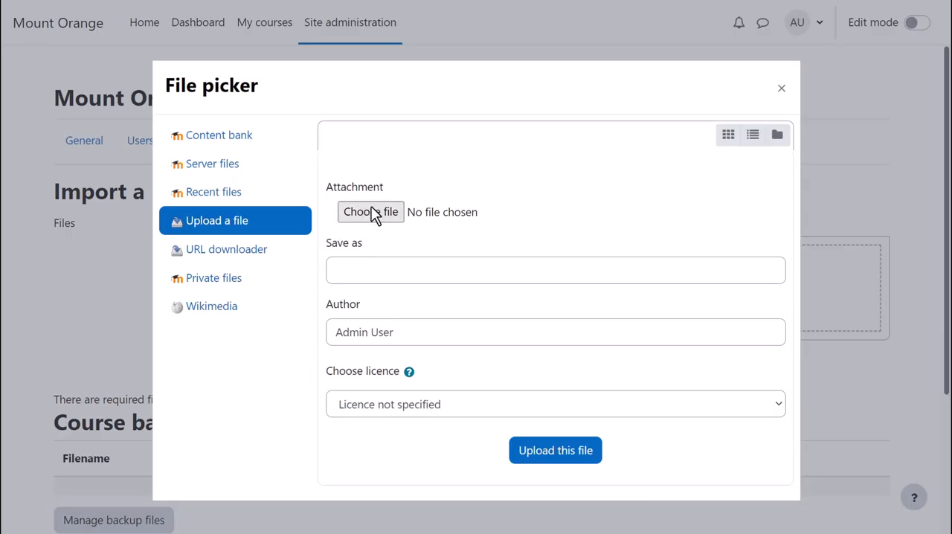
{"action": "left_click", "coordinate": [371, 211]}
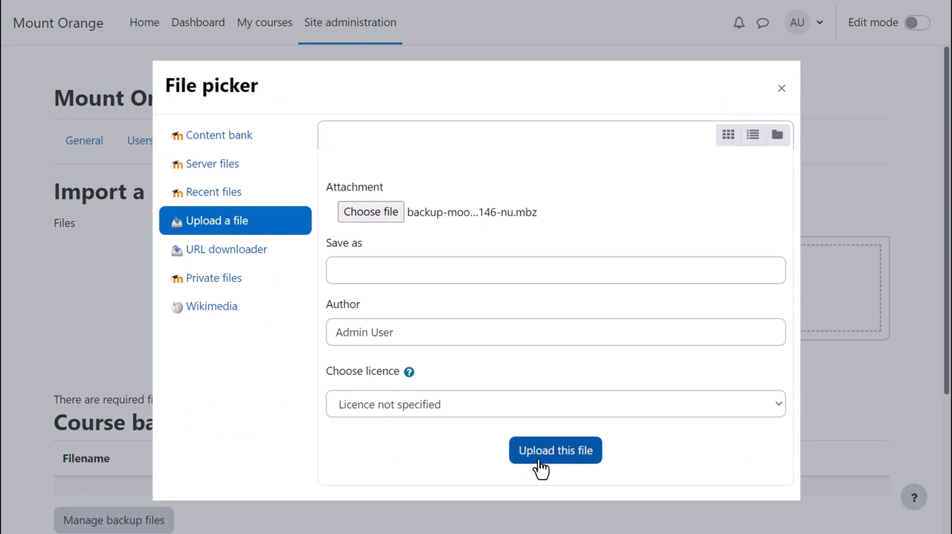
{"action": "left_click", "coordinate": [555, 449]}
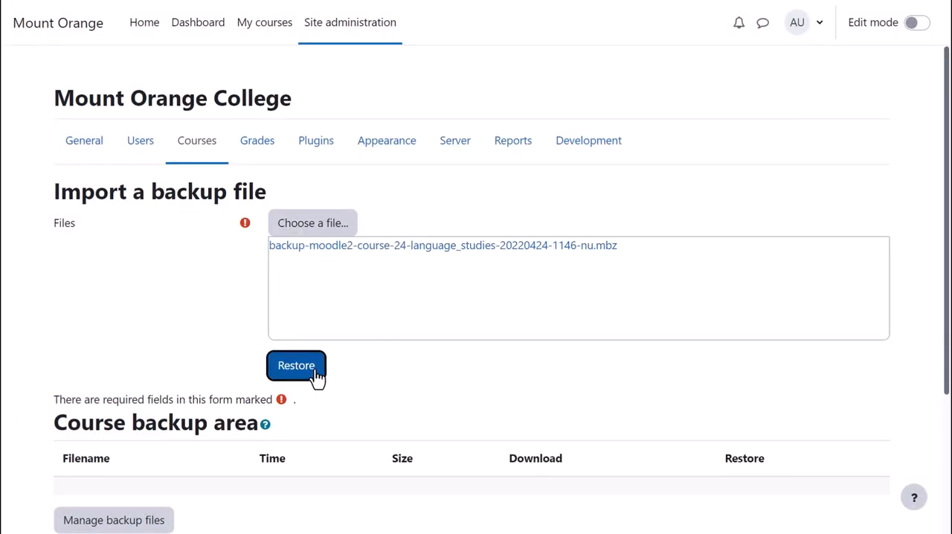
- Begin restoring the uploaded backup and continue past its backup details to the destination step
{"action": "left_click", "coordinate": [296, 366]}
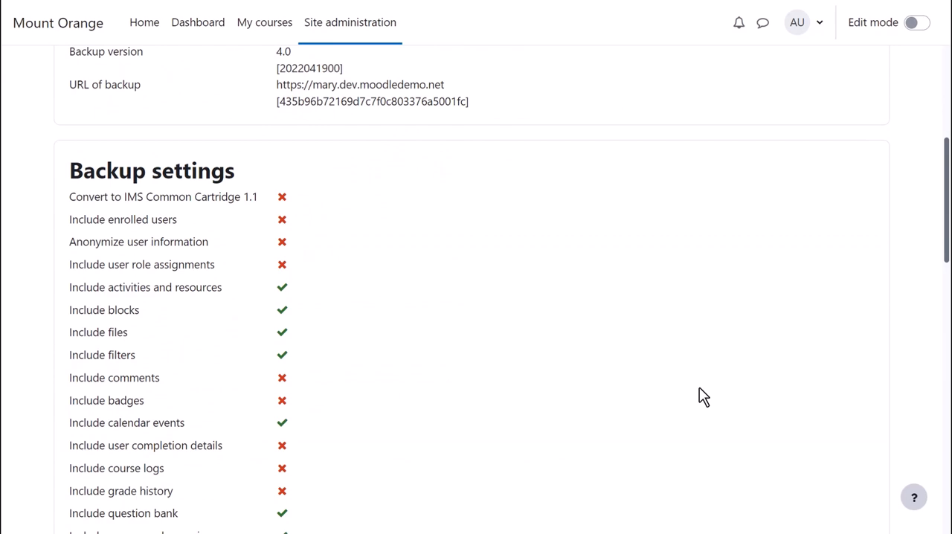
{"action": "scroll", "scroll_direction": "down", "scroll_amount": 3}
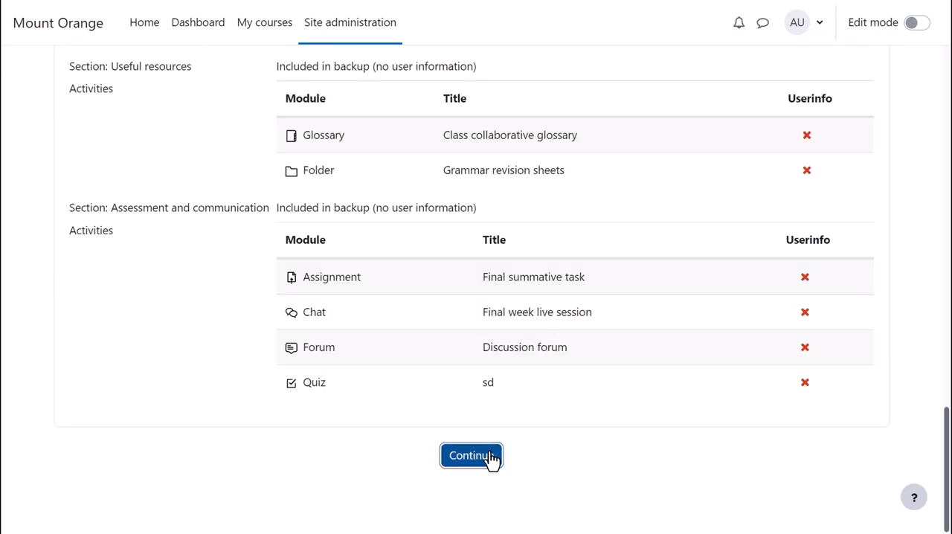
{"action": "left_click", "coordinate": [470, 455]}
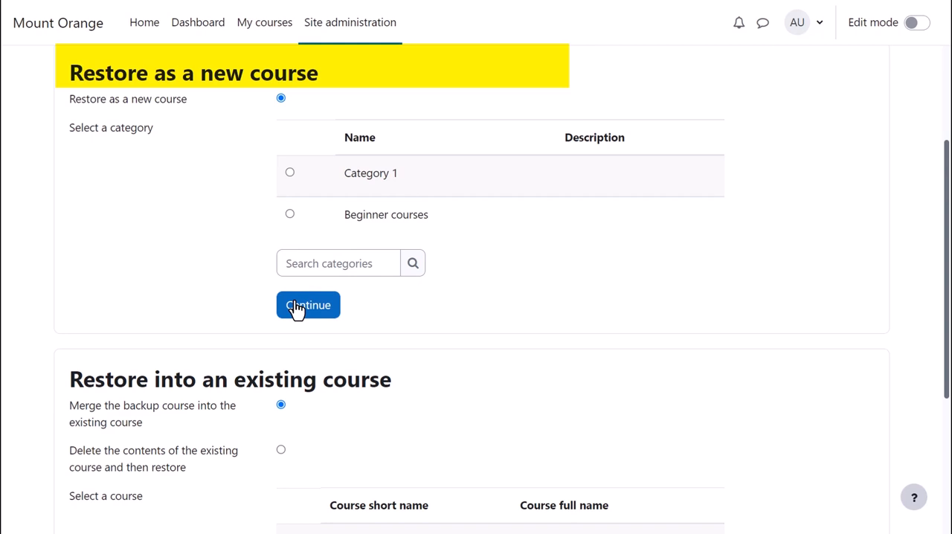
- Restore as a new course in the Beginner courses category and reach the restore settings
{"action": "left_click", "coordinate": [289, 214]}
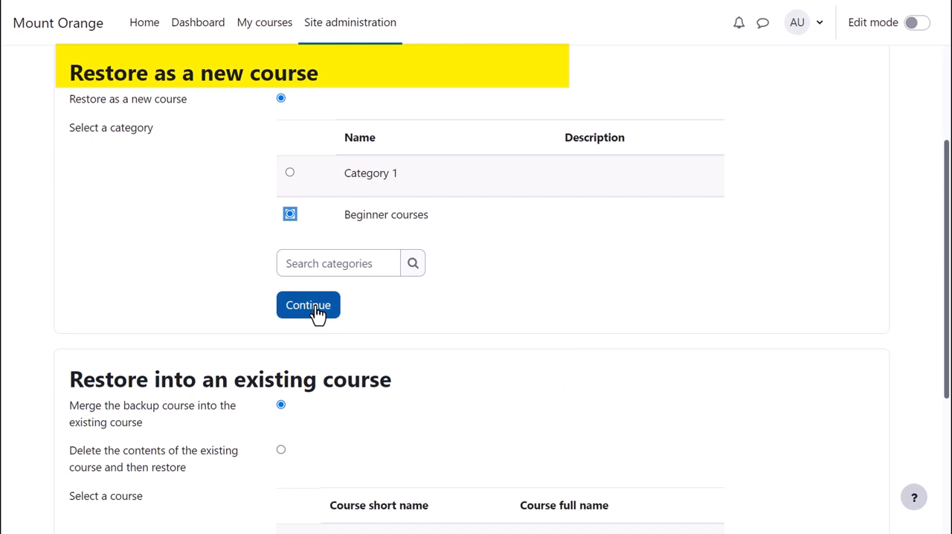
{"action": "left_click", "coordinate": [308, 305]}
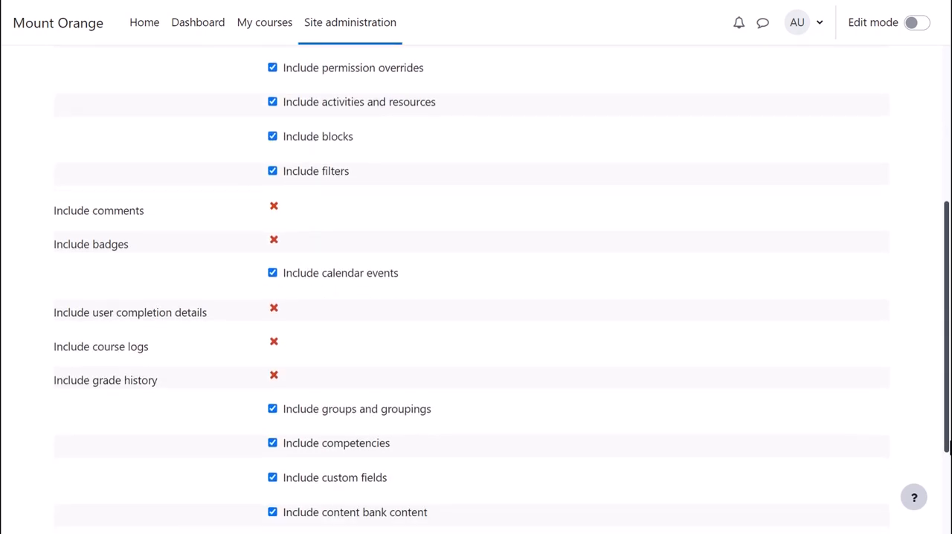
{"action": "scroll", "scroll_direction": "down", "scroll_amount": 3}
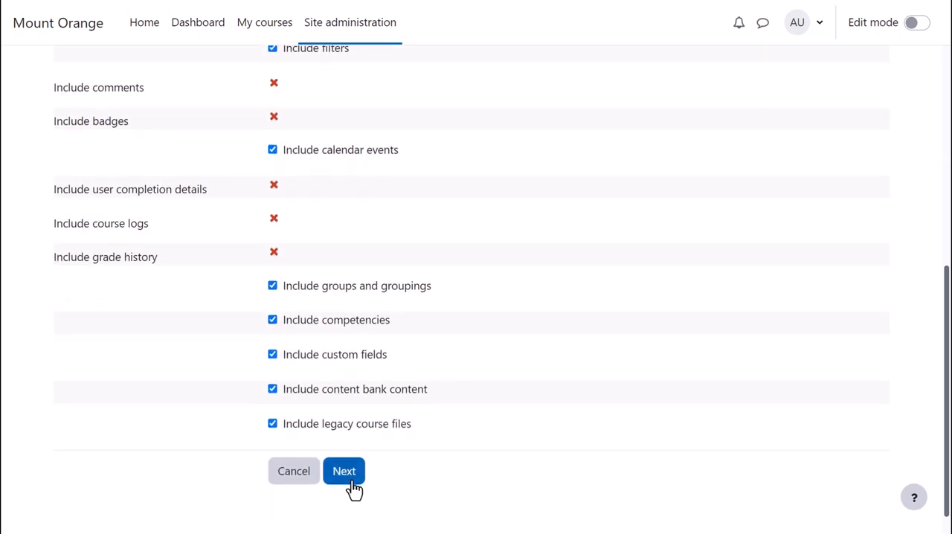
- Accept the restore settings and set the course start date to May 2022
{"action": "left_click", "coordinate": [343, 470]}
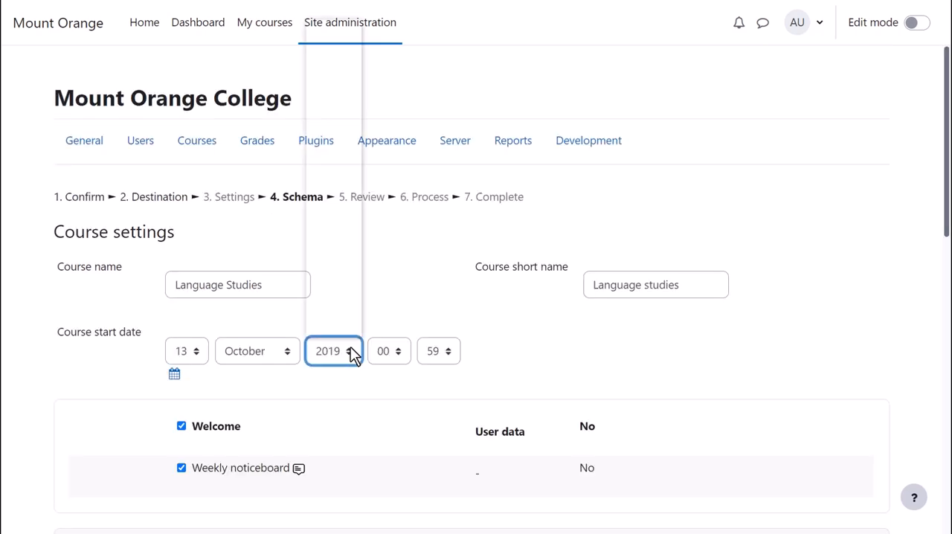
{"action": "left_click", "coordinate": [351, 347]}
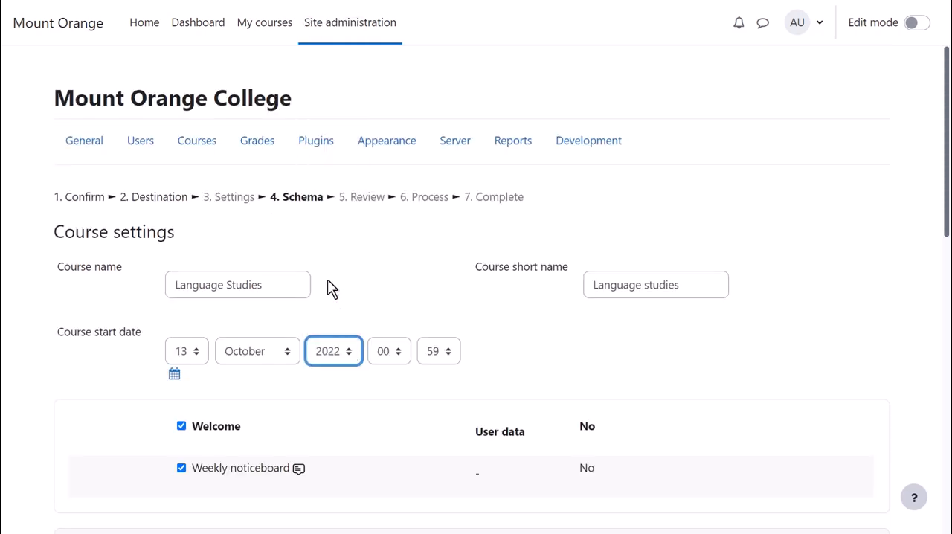
{"action": "left_click", "coordinate": [256, 351]}
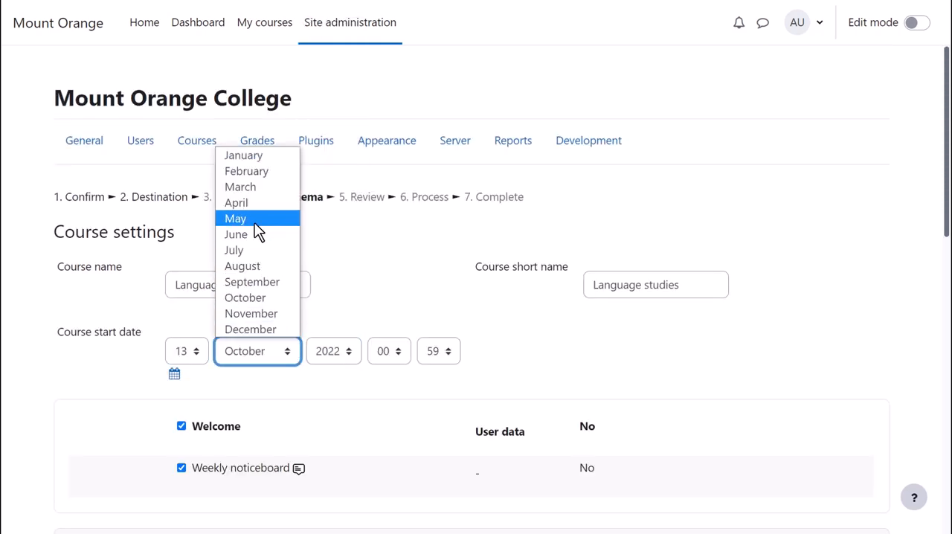
{"action": "left_click", "coordinate": [235, 217]}
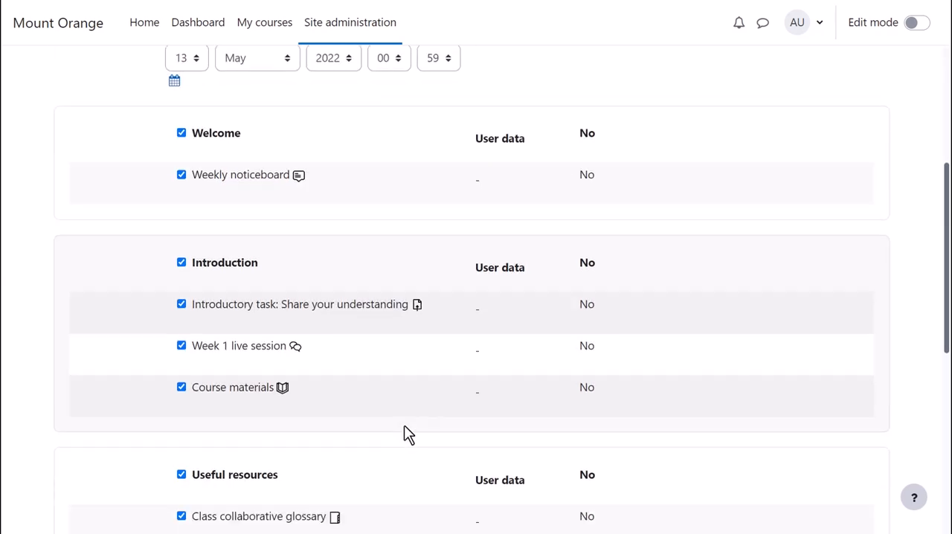
{"action": "scroll", "scroll_direction": "down", "scroll_amount": 3}
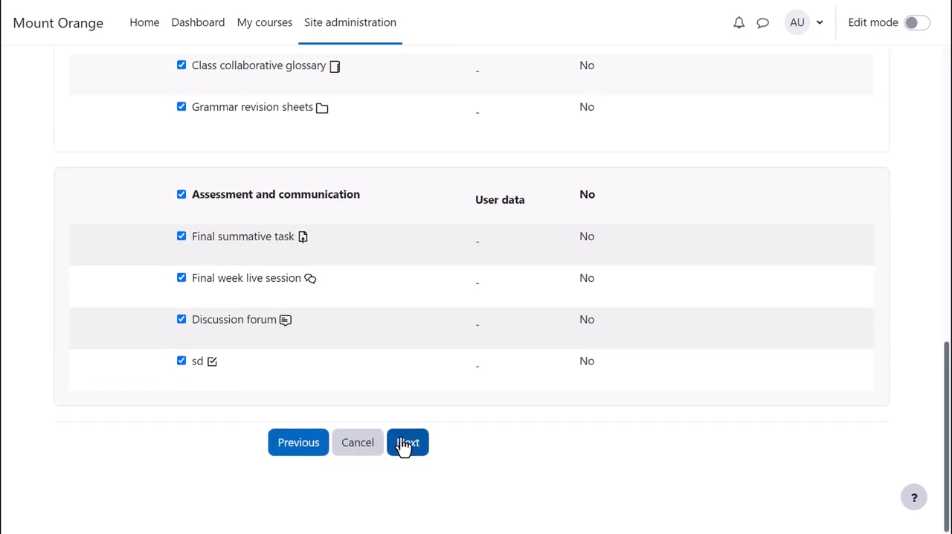
- Perform the restore and view the new Language Studies course after the success message
{"action": "left_click", "coordinate": [407, 442]}
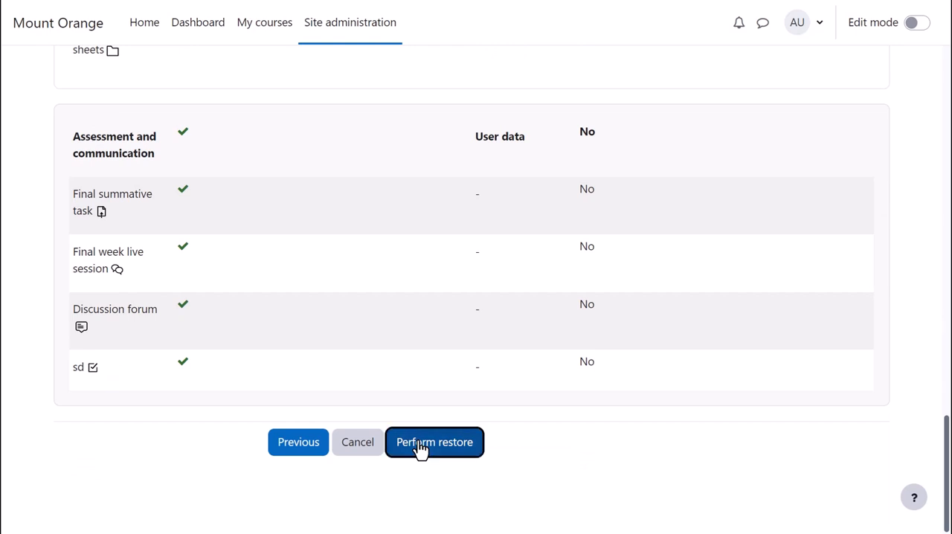
{"action": "left_click", "coordinate": [435, 442]}
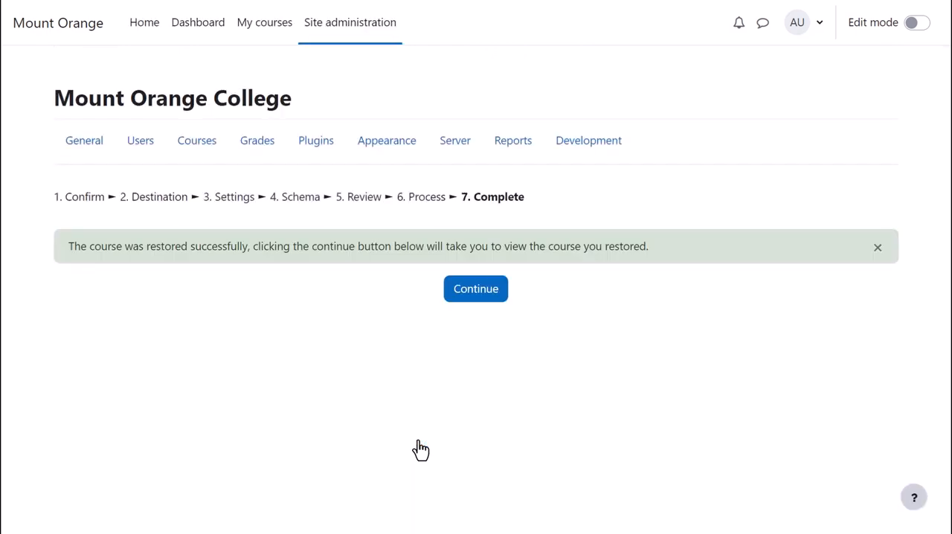
{"action": "mouse_move", "coordinate": [497, 346]}
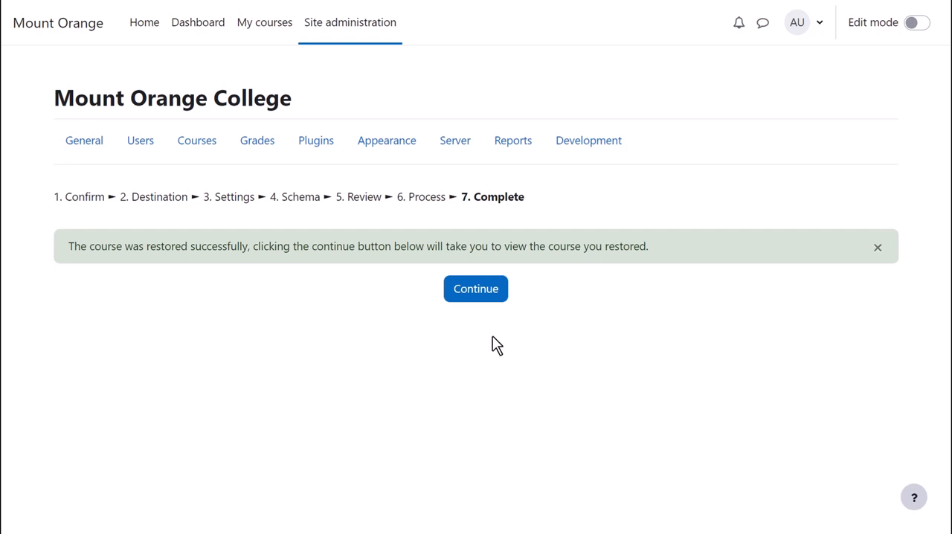
{"action": "left_click", "coordinate": [476, 288]}
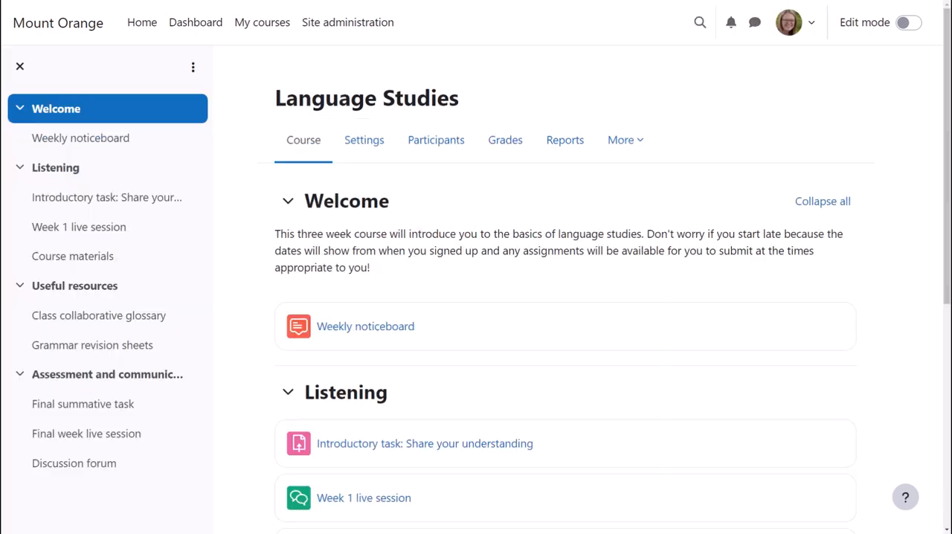